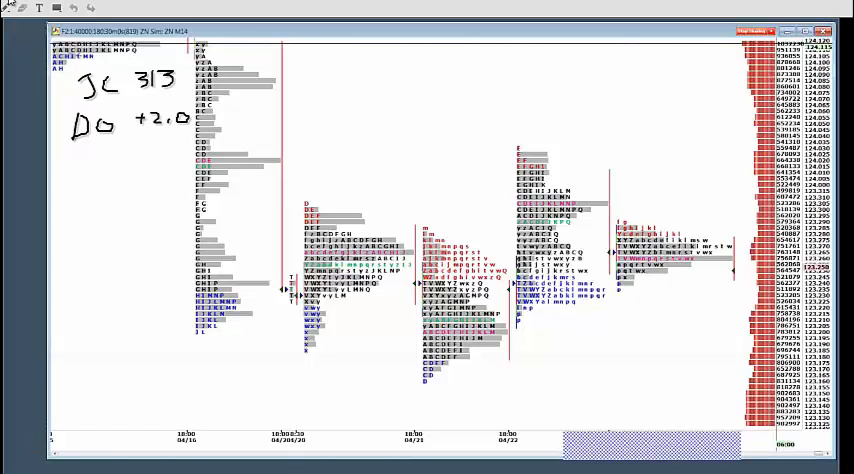
Handwrite the forecast lines ExT .9 and NGI -4 below the JC 313 and DO +2.0 notes
{"action": "type", "text": "ExT"}
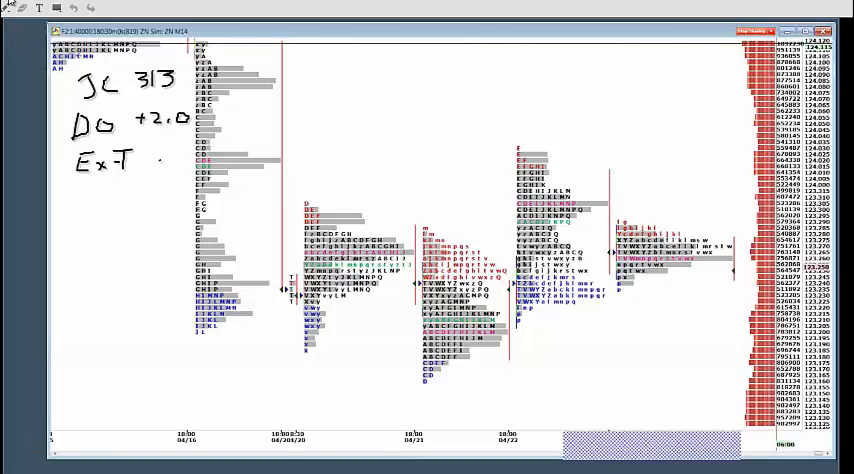
{"action": "type", "text": "9"}
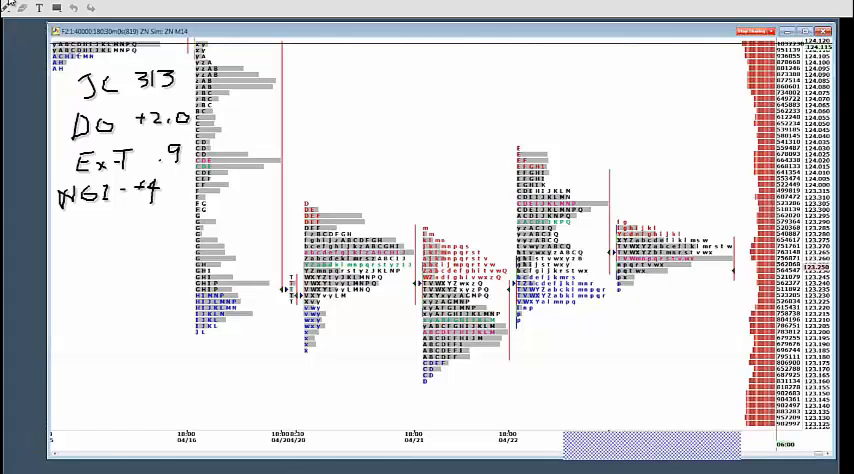
Number the notes 3, 2, 1, extend -4 to -40 and start a new note line underneath
{"action": "type", "text": "0"}
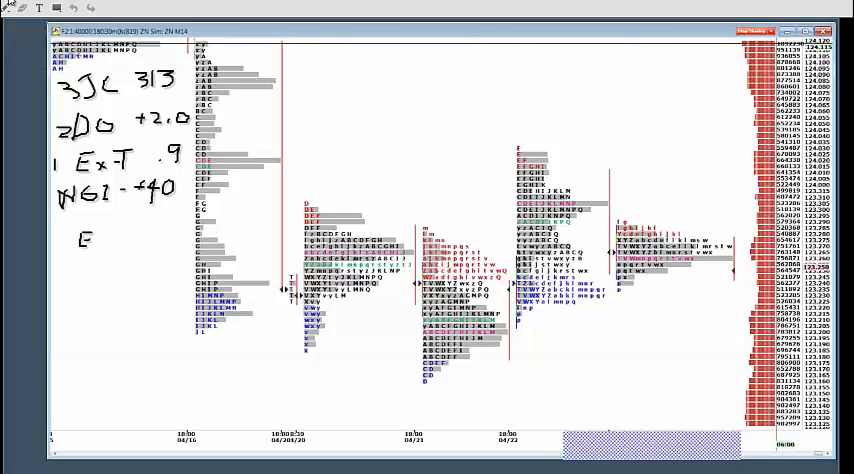
{"action": "type", "text": "S"}
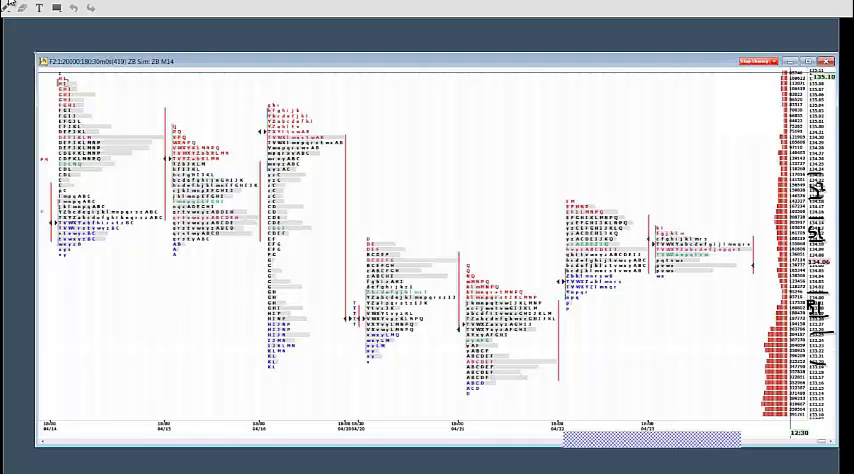
{"action": "mouse_move", "coordinate": [804, 344]}
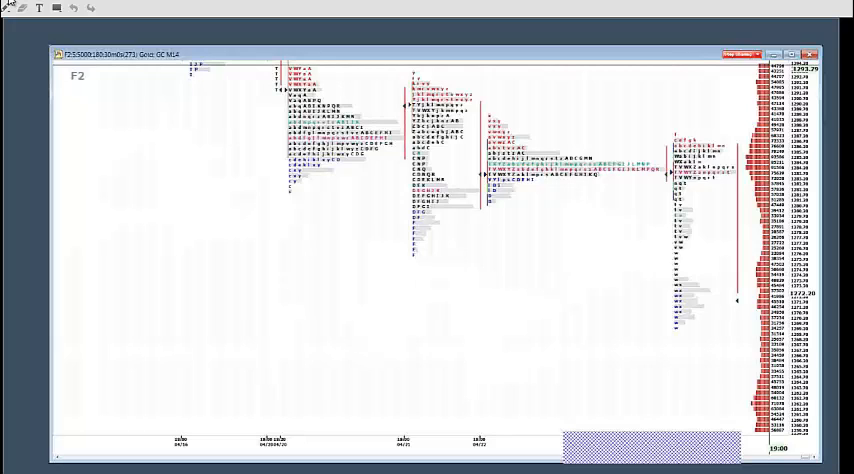
Draw a horizontal price level line across the middle of the recent session profiles
{"action": "left_click_drag", "start_coordinate": [490, 204], "coordinate": [664, 202]}
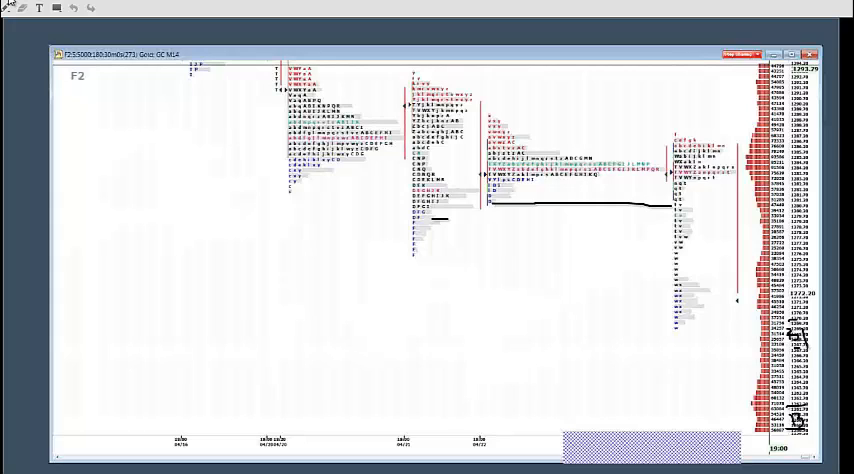
{"action": "mouse_move", "coordinate": [808, 416]}
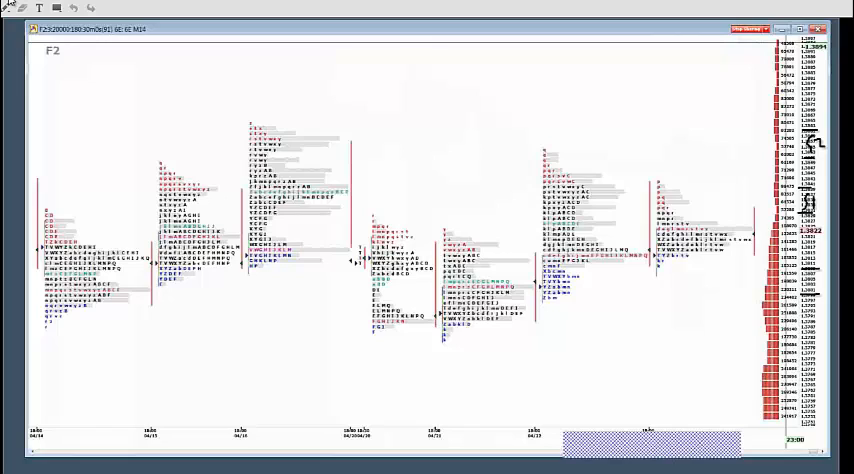
{"action": "mouse_move", "coordinate": [804, 284]}
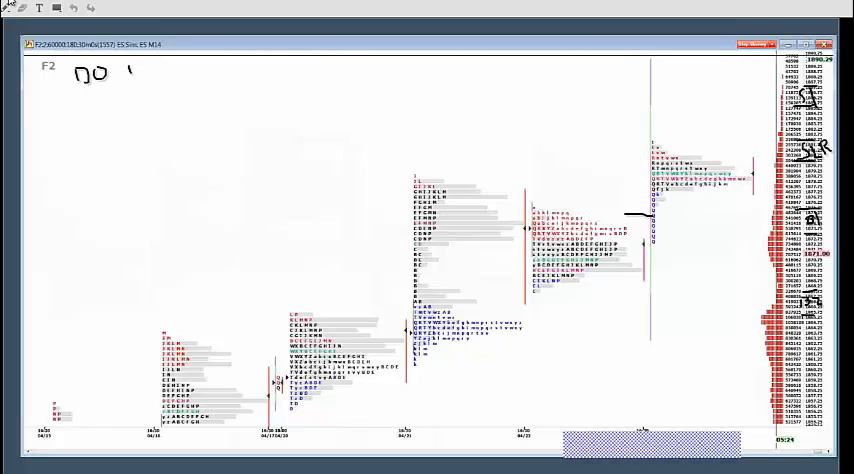
Handwrite DO +2.0, ExT +.9 and JC 313 in the blank top-left beside the F2 mark
{"action": "type", "text": "2"}
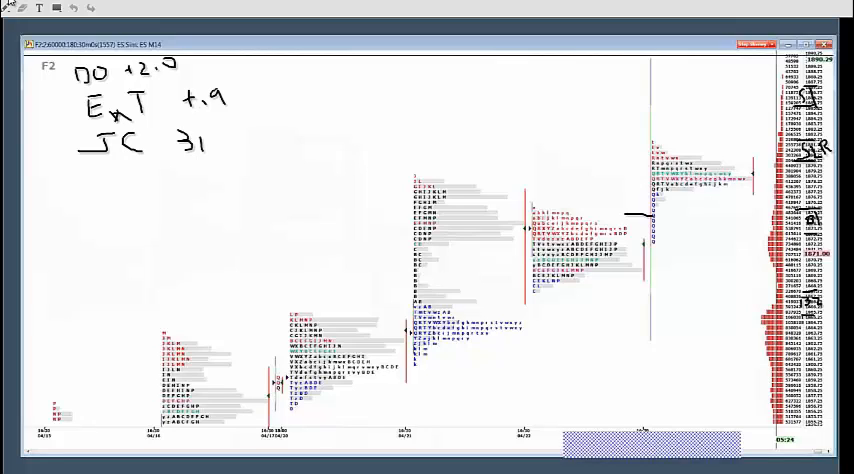
{"action": "type", "text": "3"}
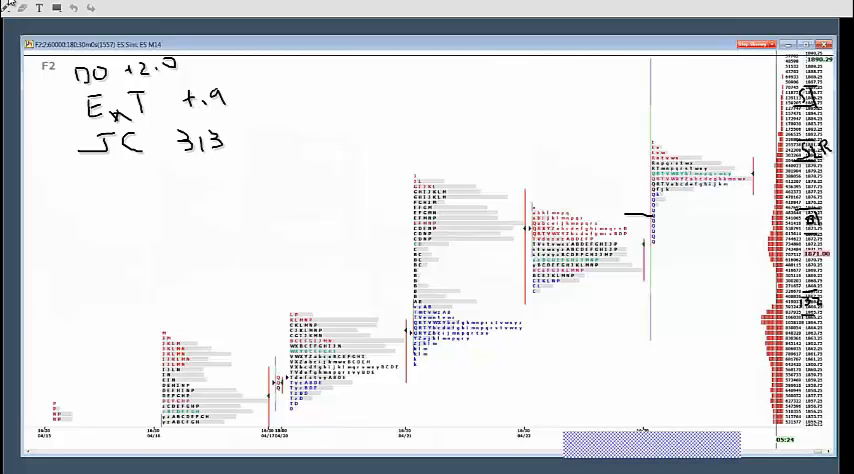